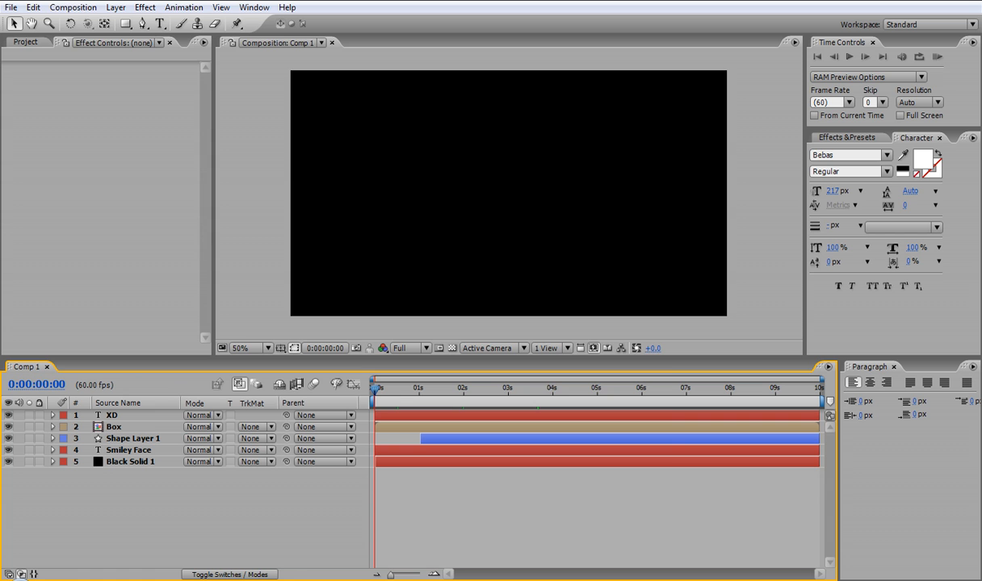
Start a new 1280×720, 60 fps, 10-second composition named Comp 5
click(73, 7)
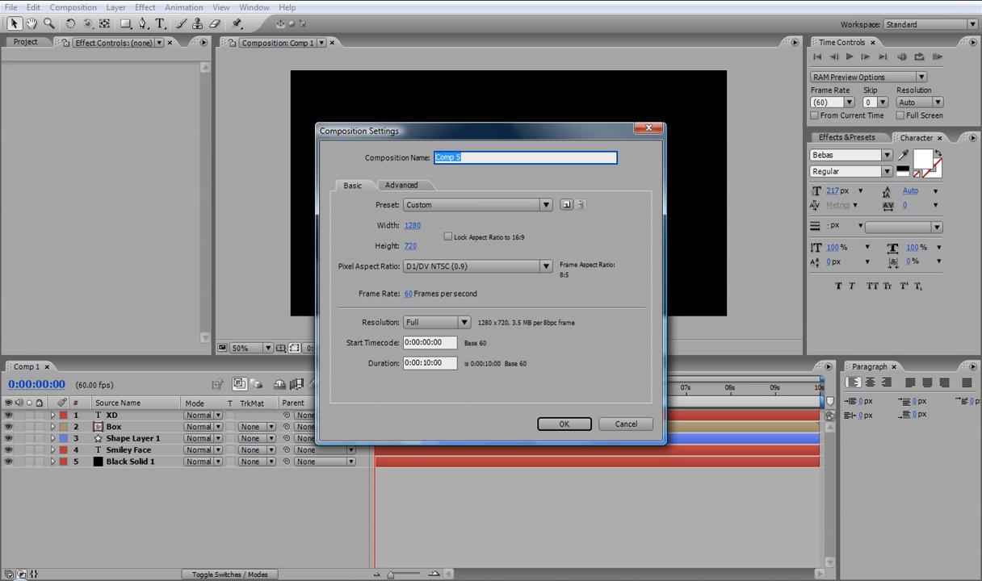
Create Comp 5 with a centred white rectangle outline, and turn off Title/Action Safe
click(564, 424)
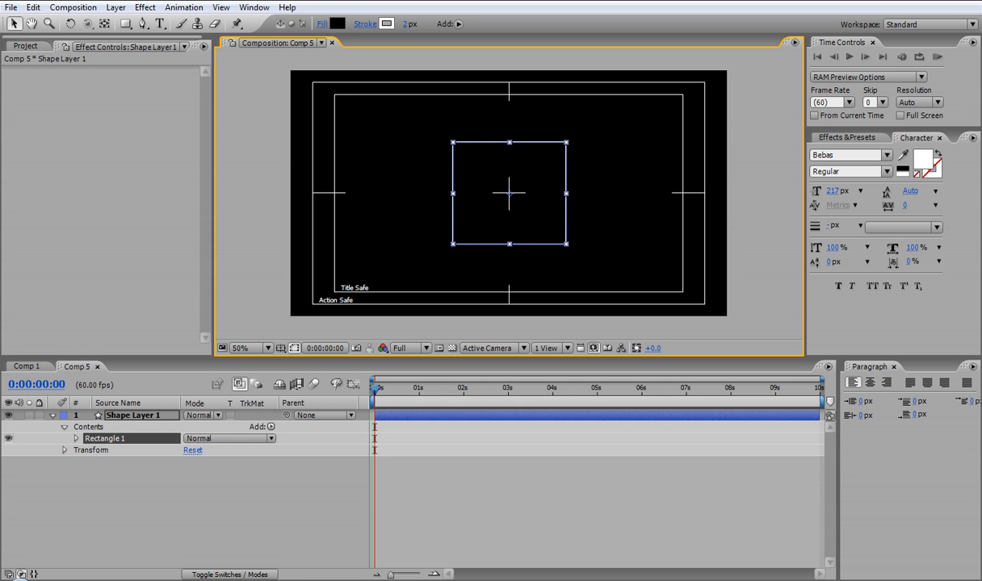
click(281, 348)
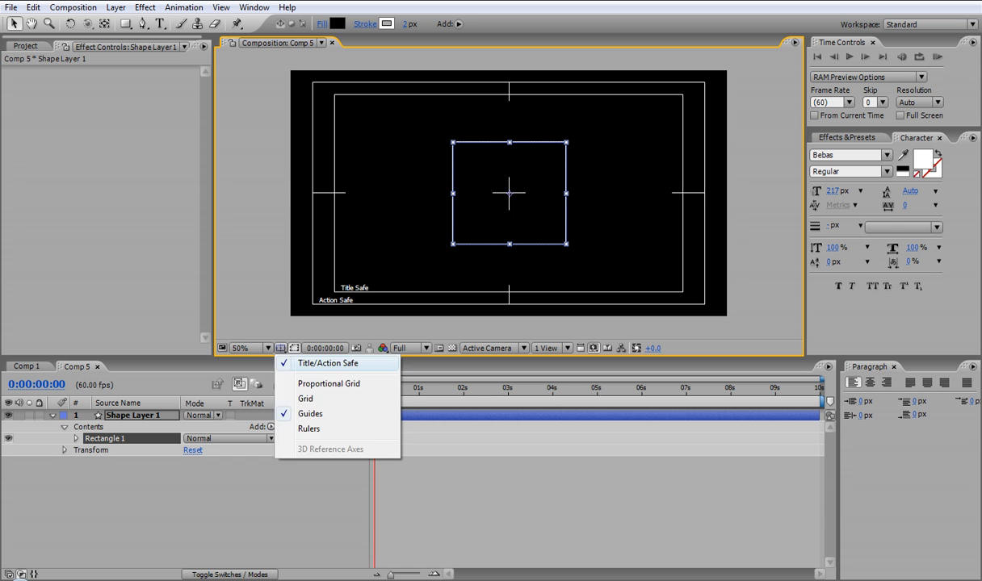
click(327, 363)
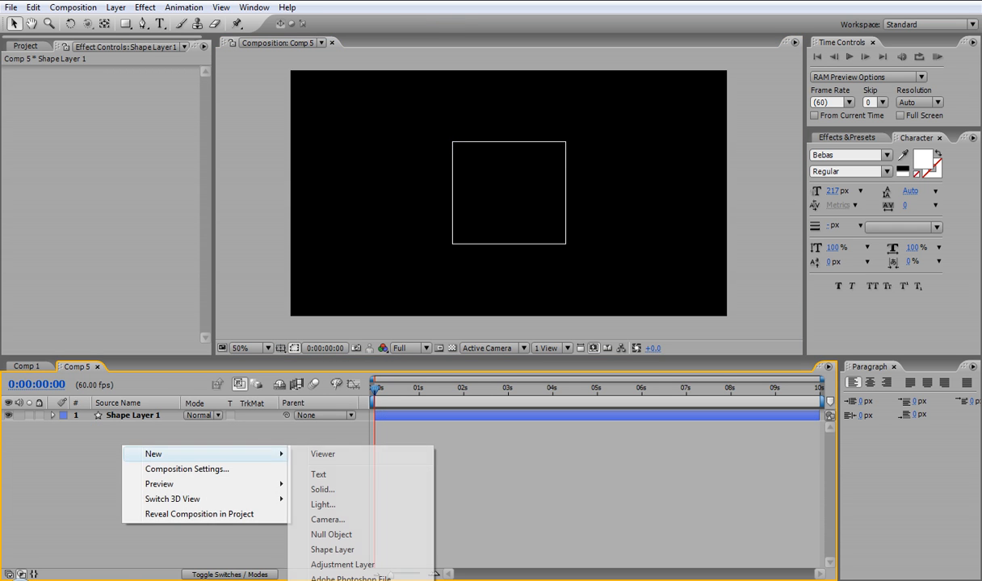
Add a full-frame black solid beneath the square, then select Shape Layer 1
click(323, 489)
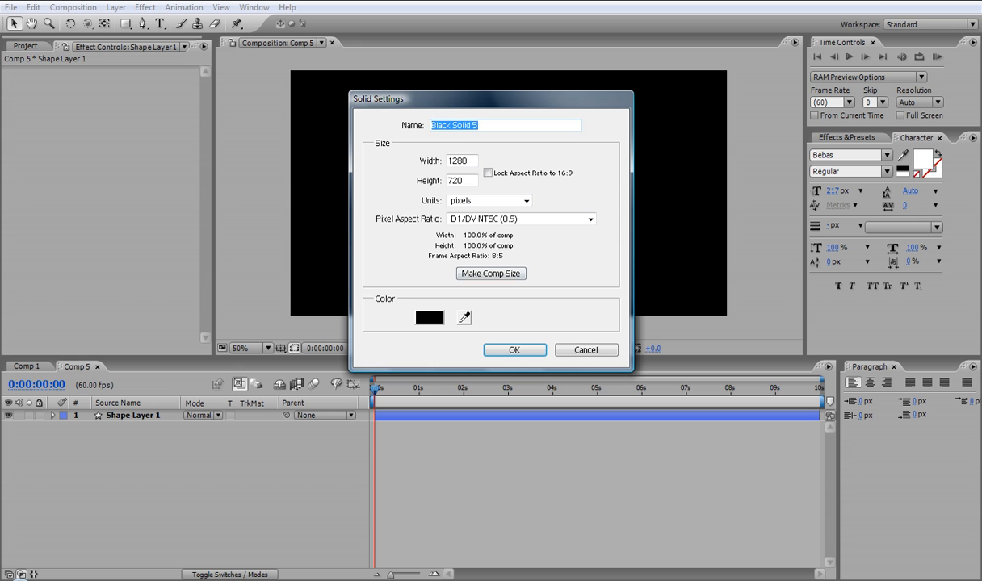
click(513, 349)
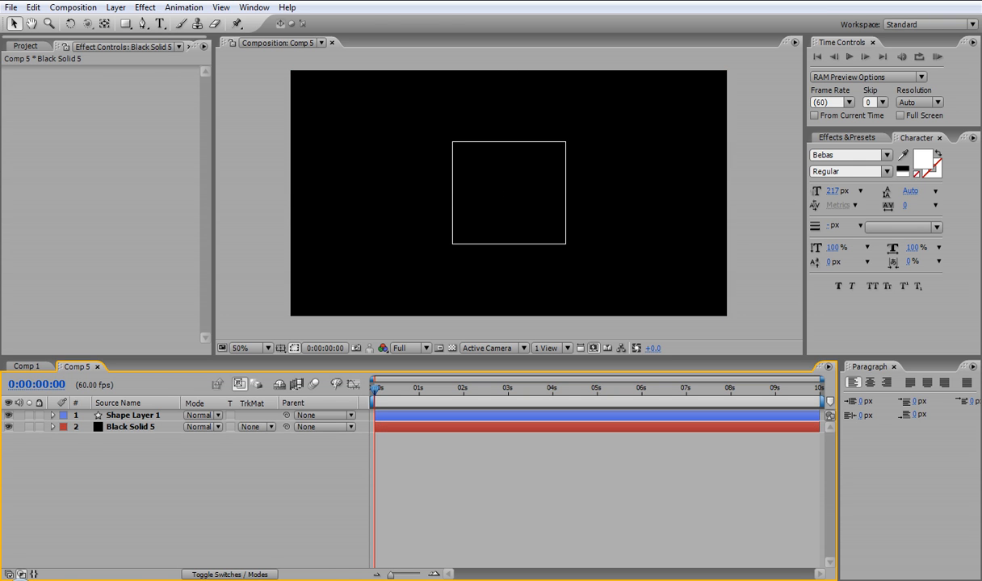
click(133, 415)
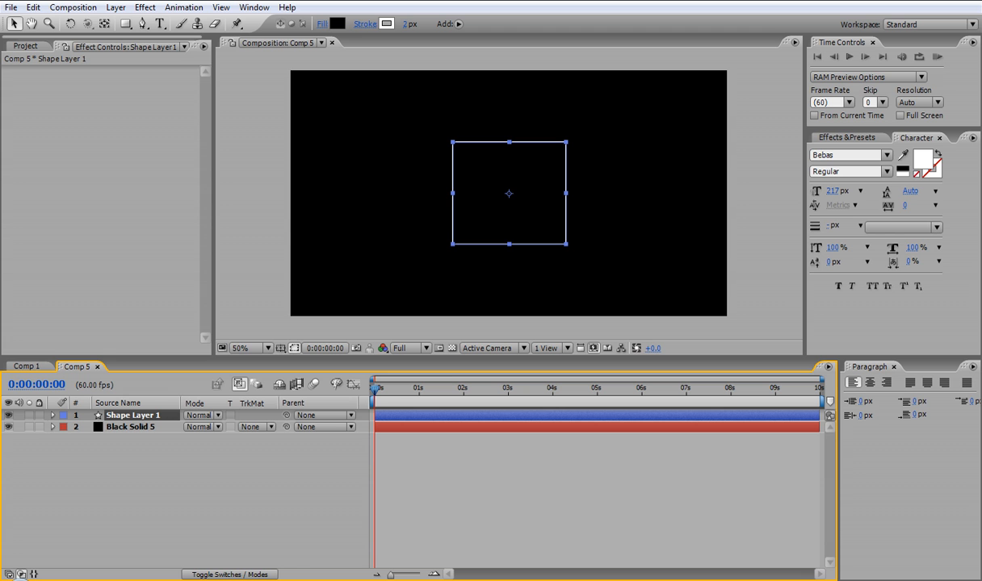
Pre-compose the square's shape layer into Shape Layer 1 Comp 1, then return to Comp 5
click(116, 7)
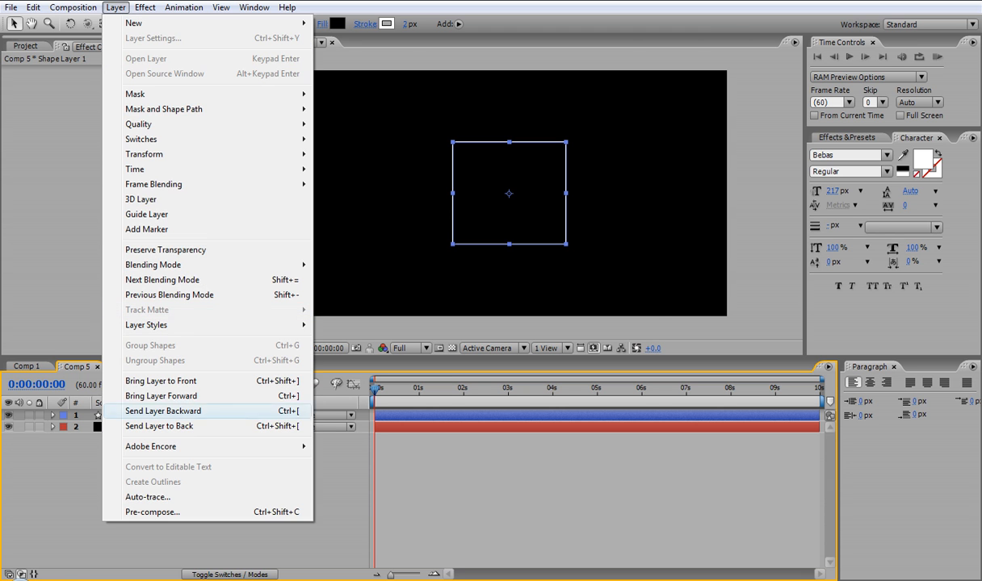
click(151, 512)
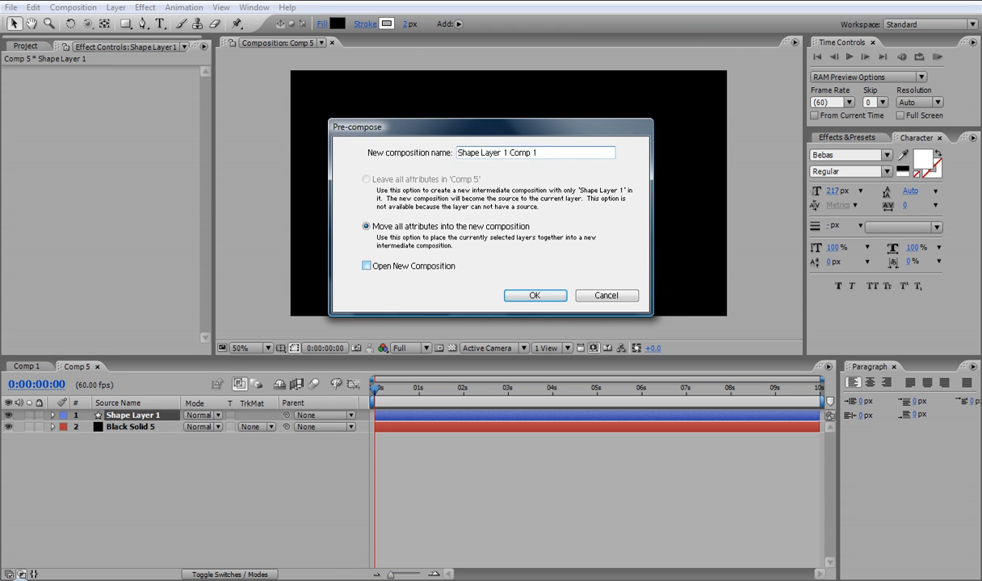
click(535, 295)
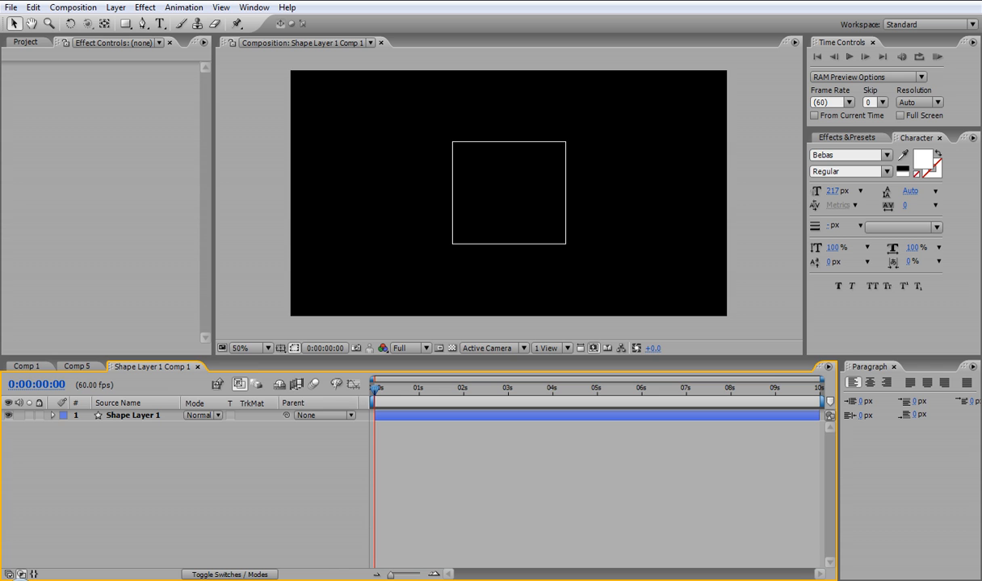
click(75, 367)
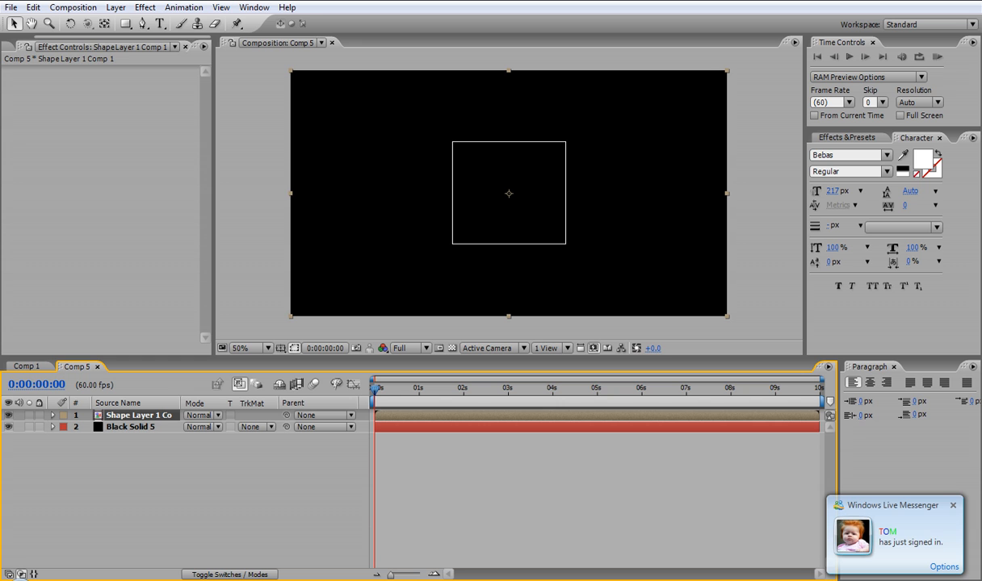
Mask the precomp layer along the square's outline, then browse the Stylize and Generate effects
click(142, 23)
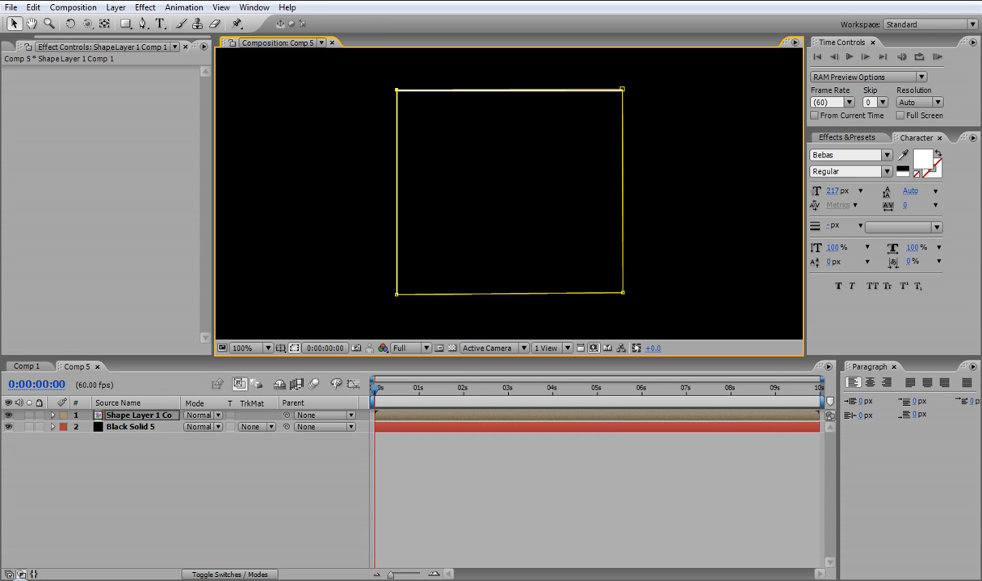
click(145, 7)
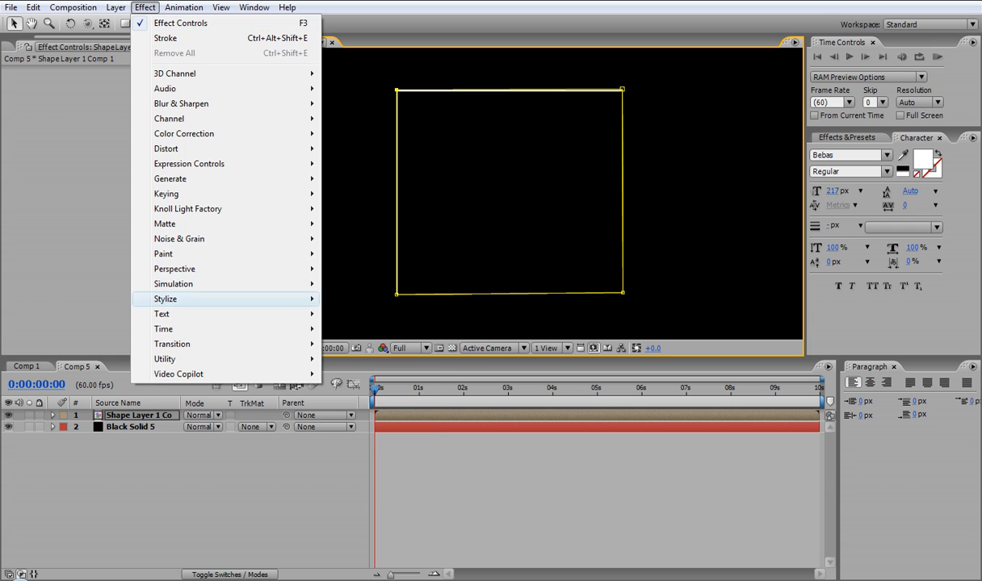
mouse_move(164, 299)
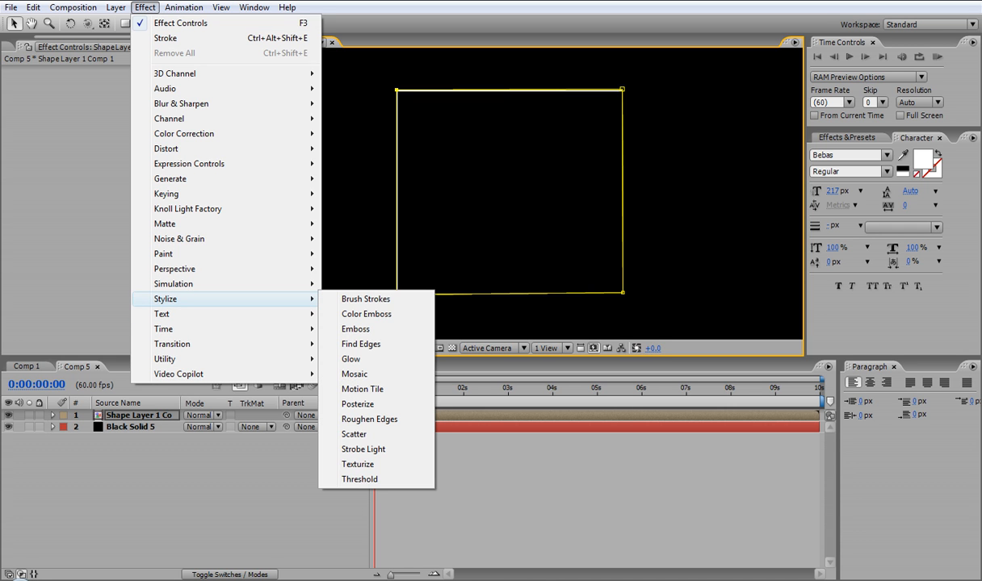
mouse_move(187, 209)
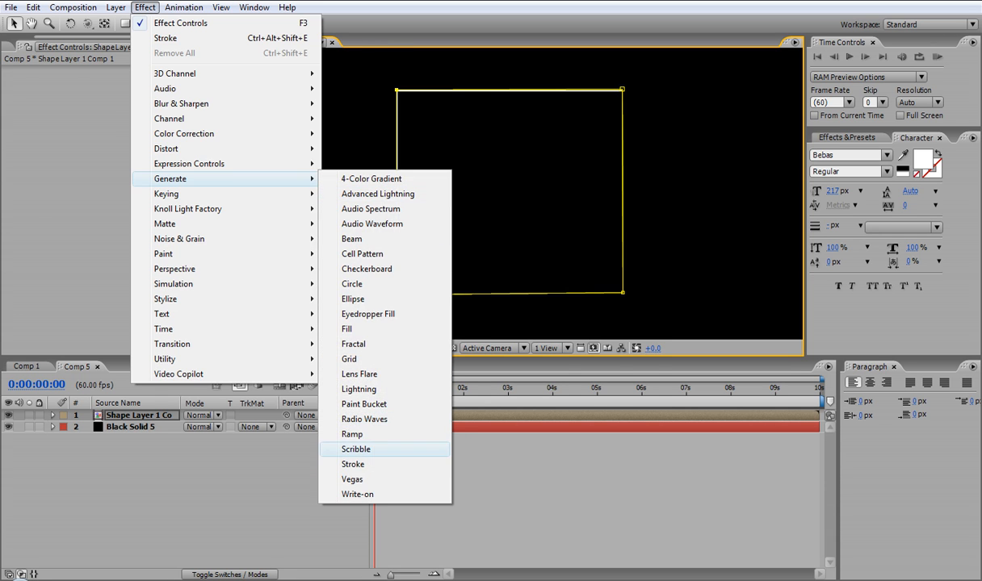
Apply Stroke to the box layer with brush size 2.2, End 0%, On Transparent
click(353, 465)
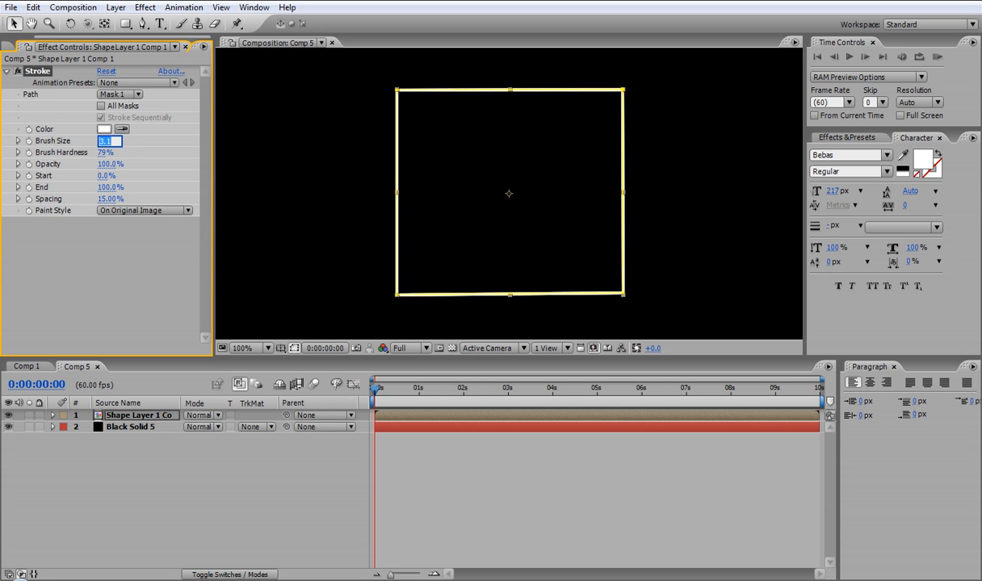
text(2.2)
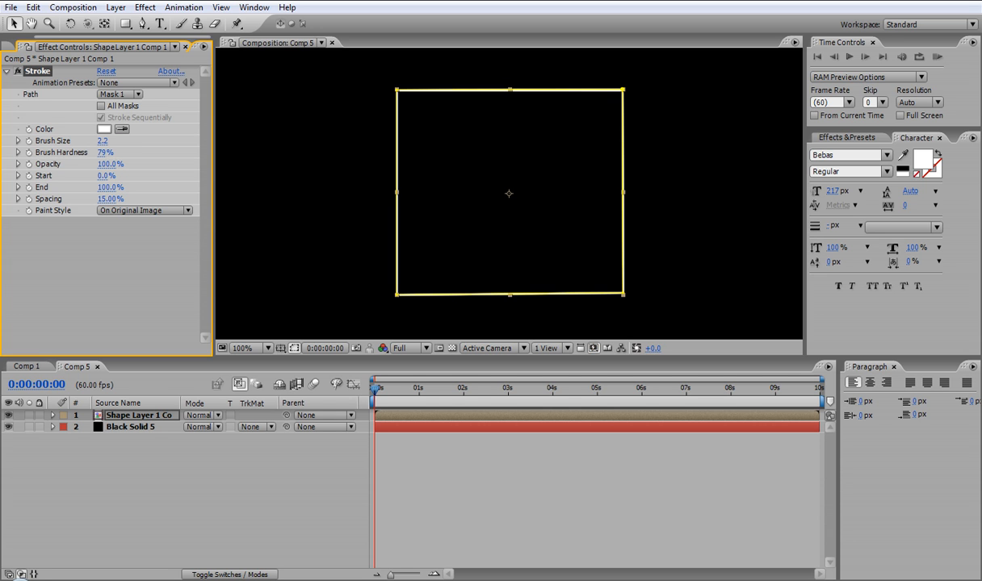
click(144, 210)
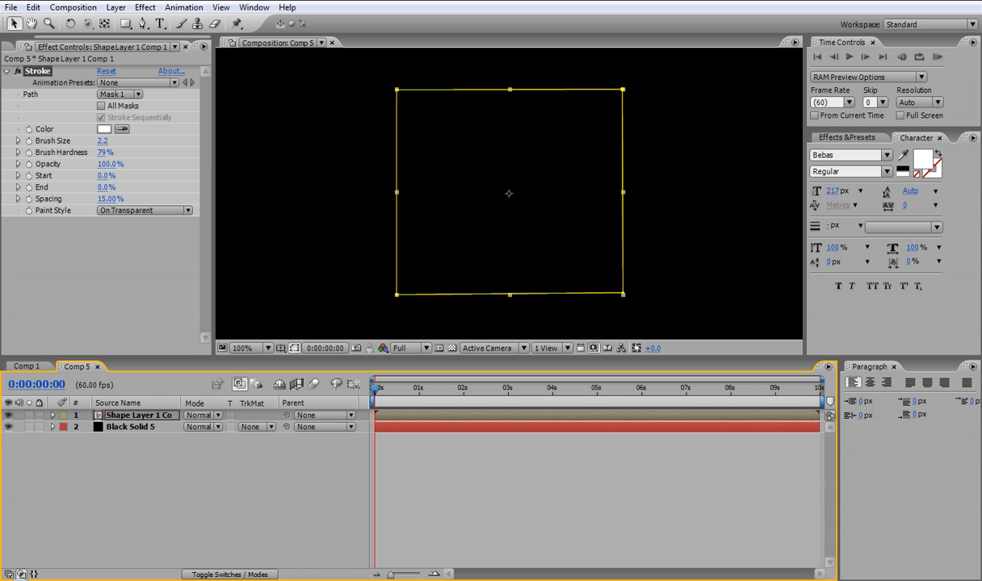
Keyframe the Stroke End value so the box draws itself on, previewing mid-draw
click(18, 187)
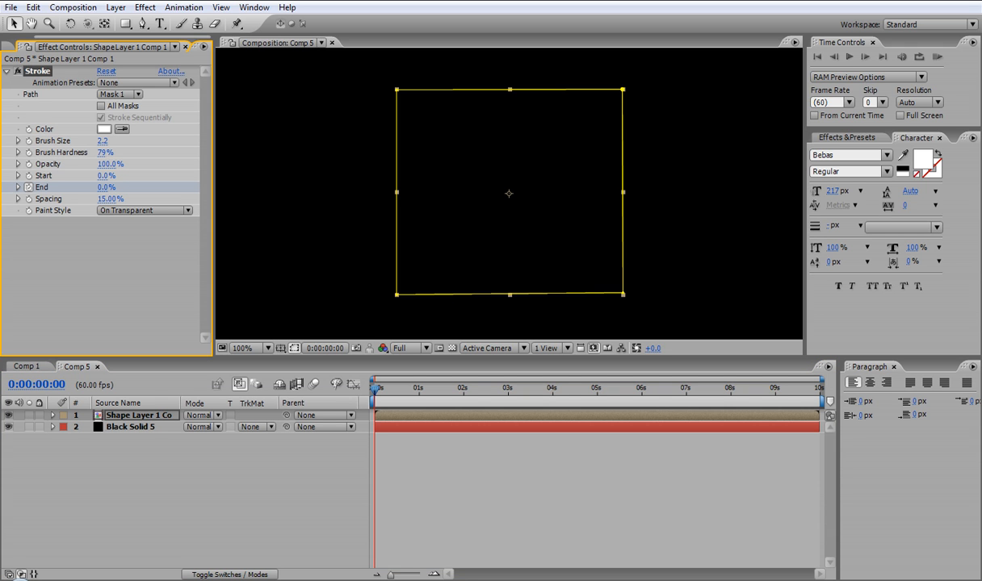
click(419, 389)
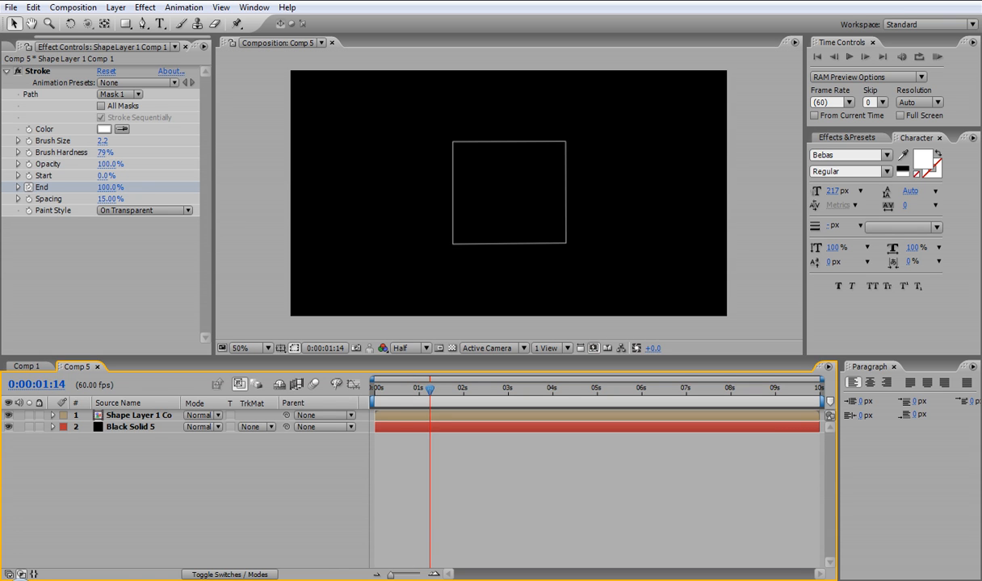
drag(430, 389, 406, 389)
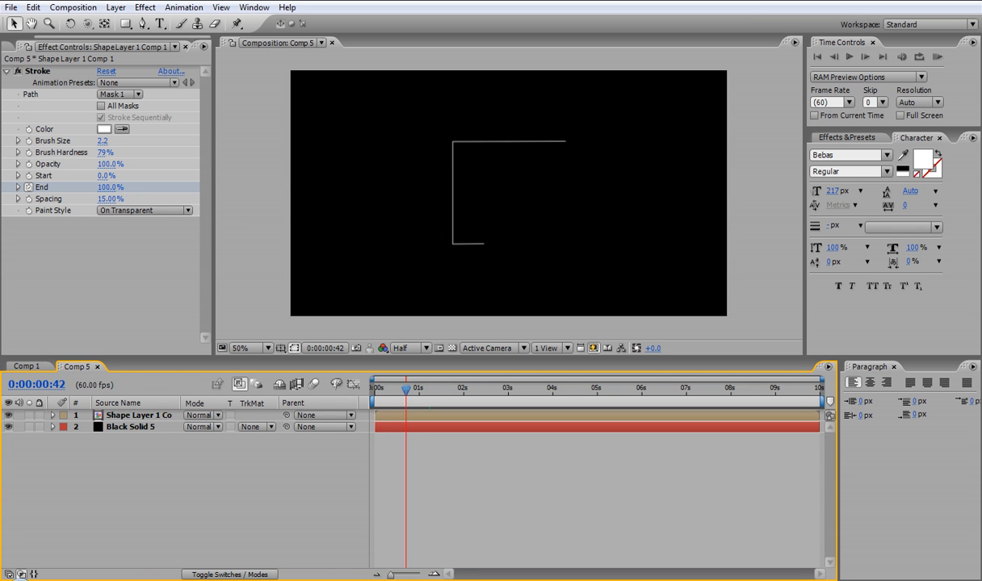
drag(406, 388, 419, 388)
text(CD)
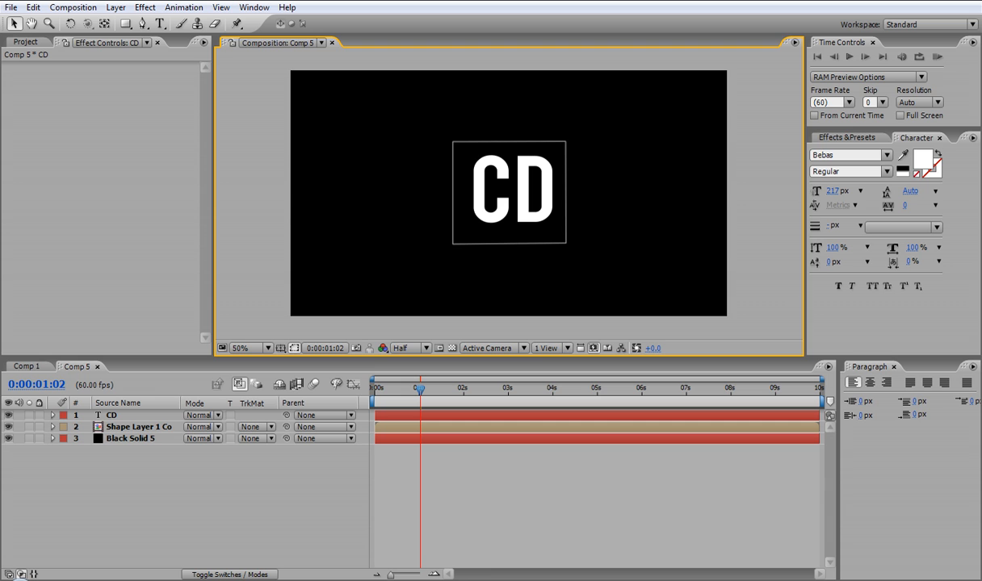
Fade in the CD text with Opacity keyframes from 0% at ~1s to 100% at ~1.5s
click(111, 414)
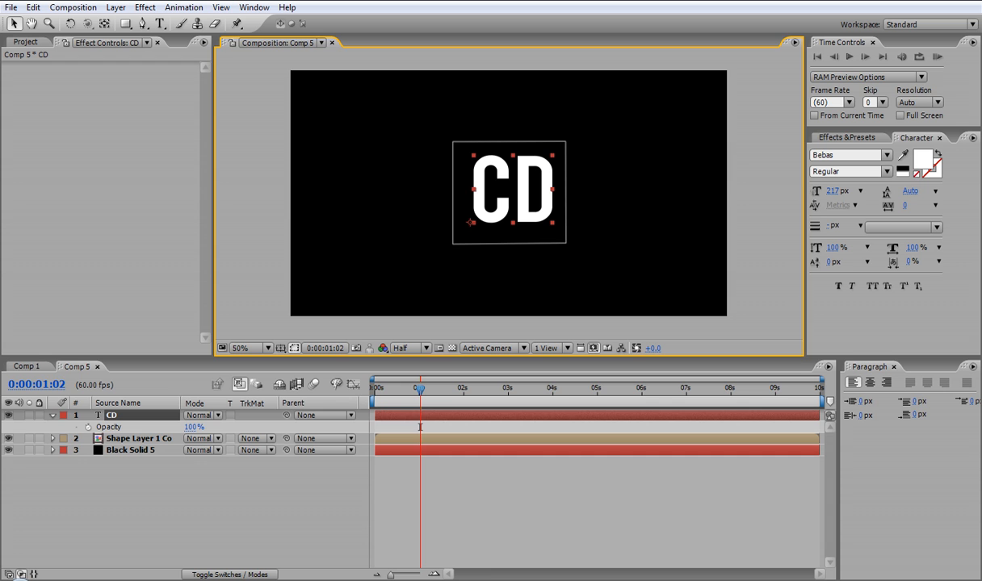
drag(419, 389, 424, 389)
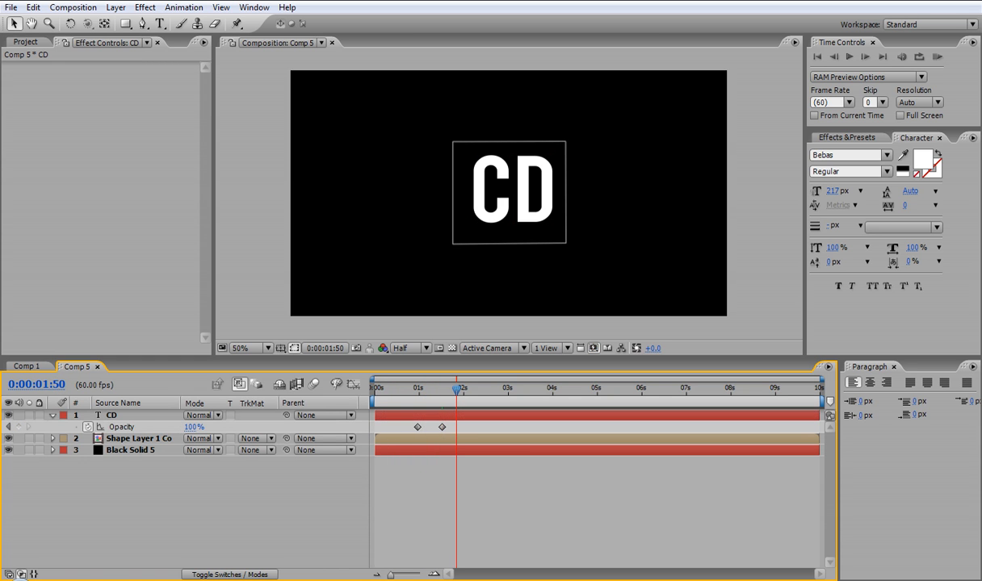
drag(456, 388, 402, 388)
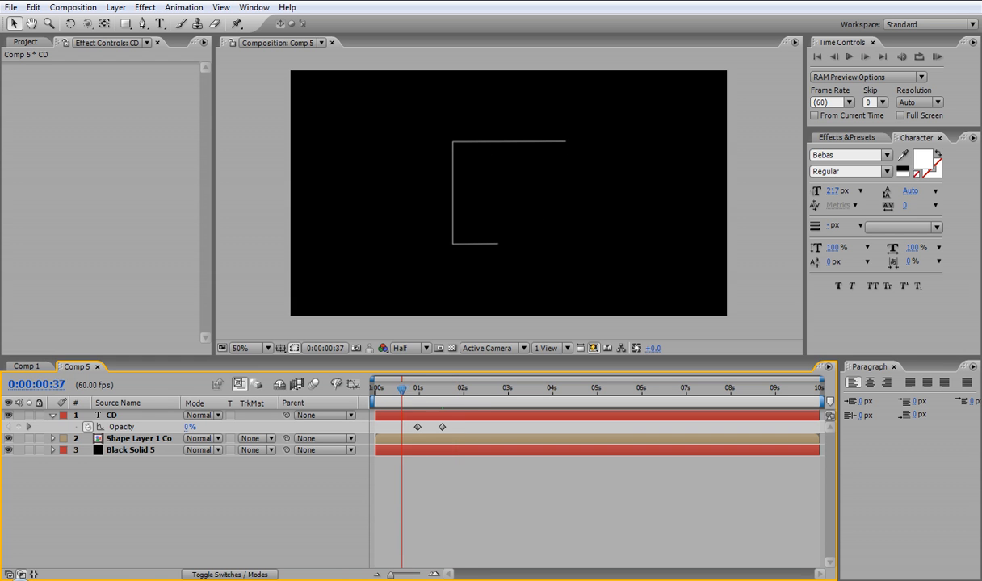
click(430, 388)
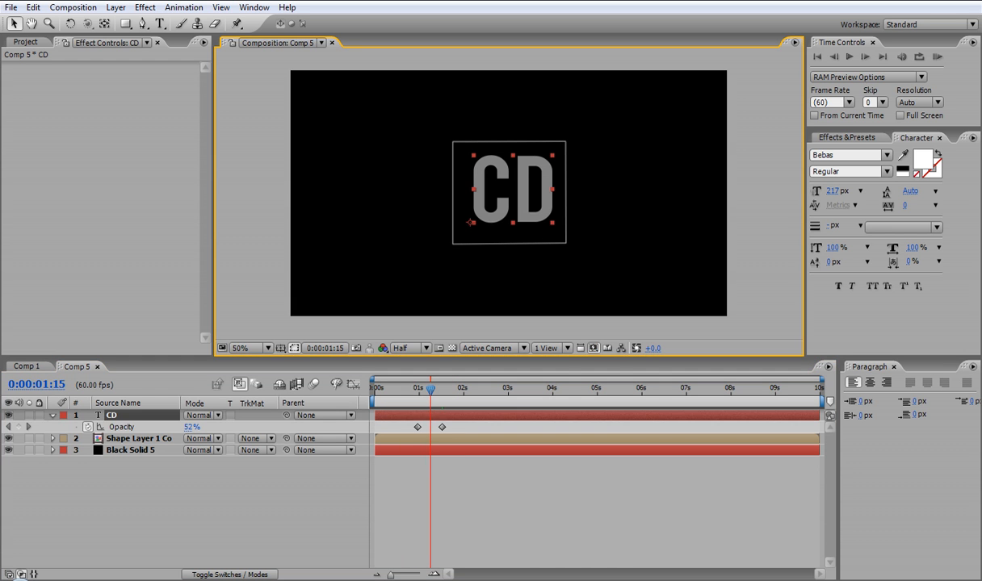
drag(430, 388, 418, 389)
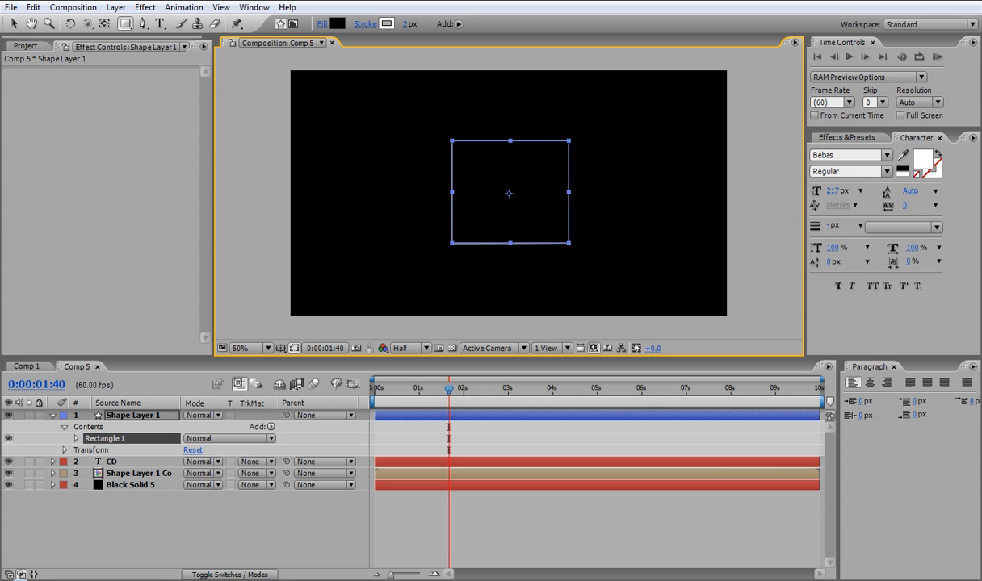
Place a matching rectangle layer under CD starting at 1:15, then begin a text layer
click(53, 415)
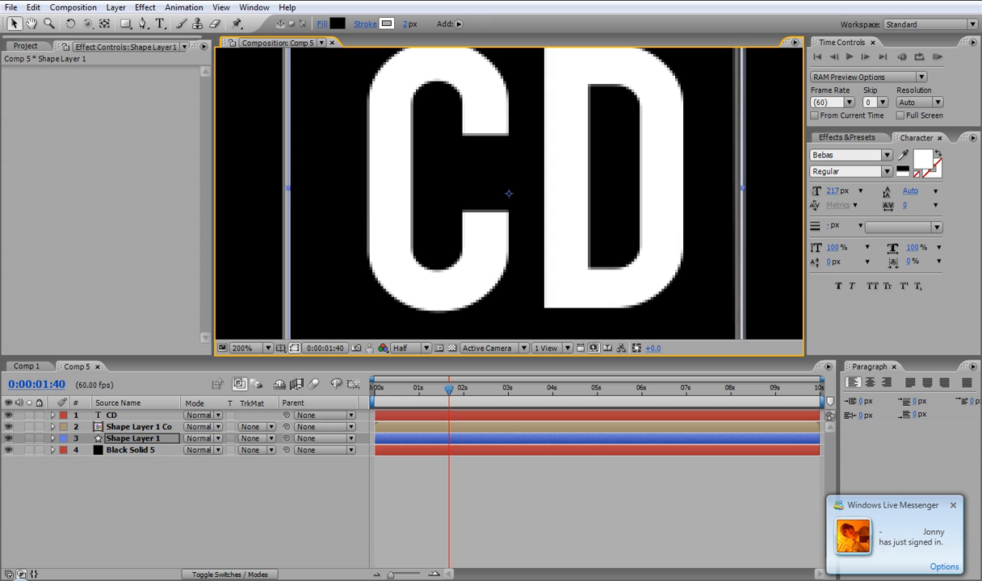
click(246, 348)
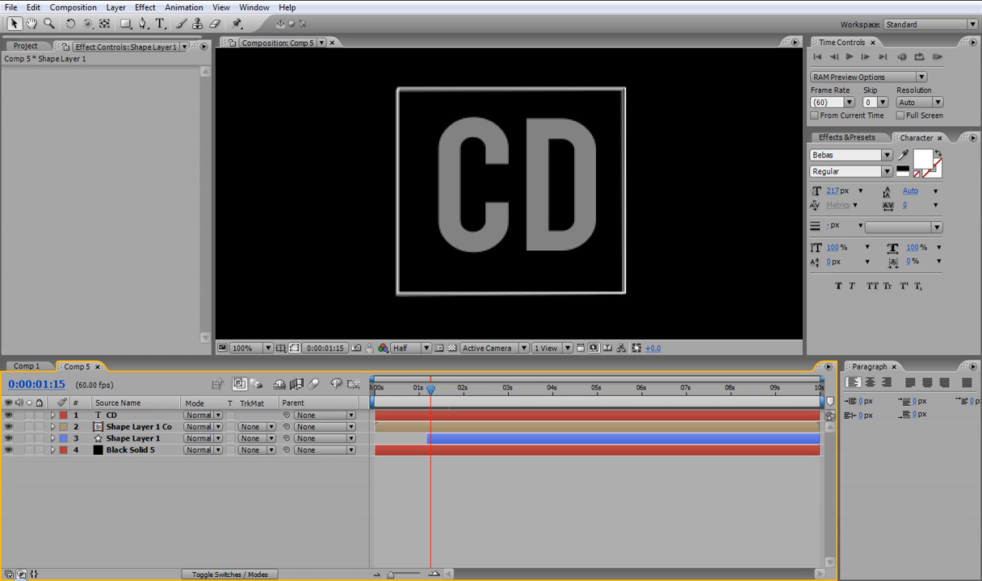
click(112, 415)
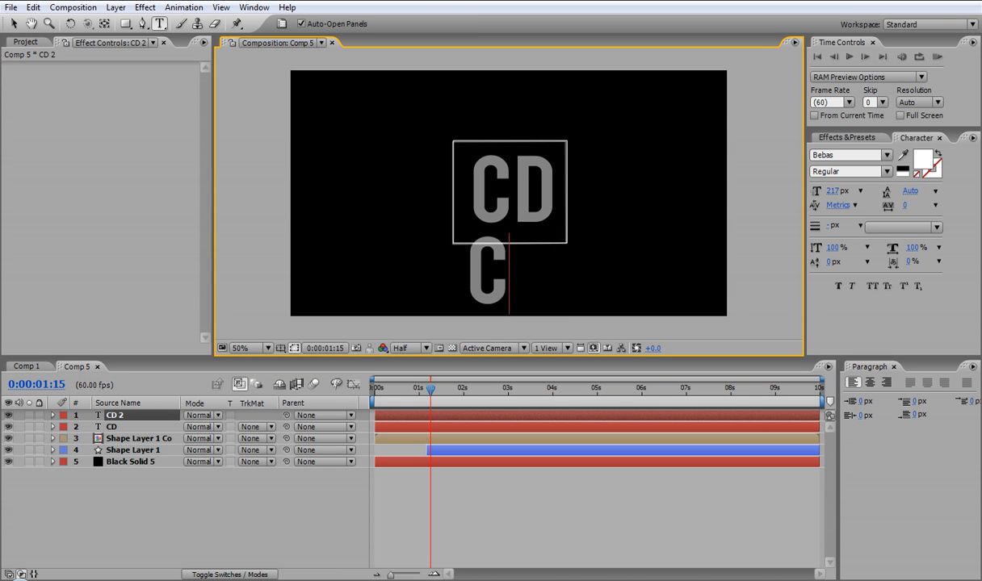
Type CHROME DESIGNS below the box at 40 px and select its layer
text(HROME)
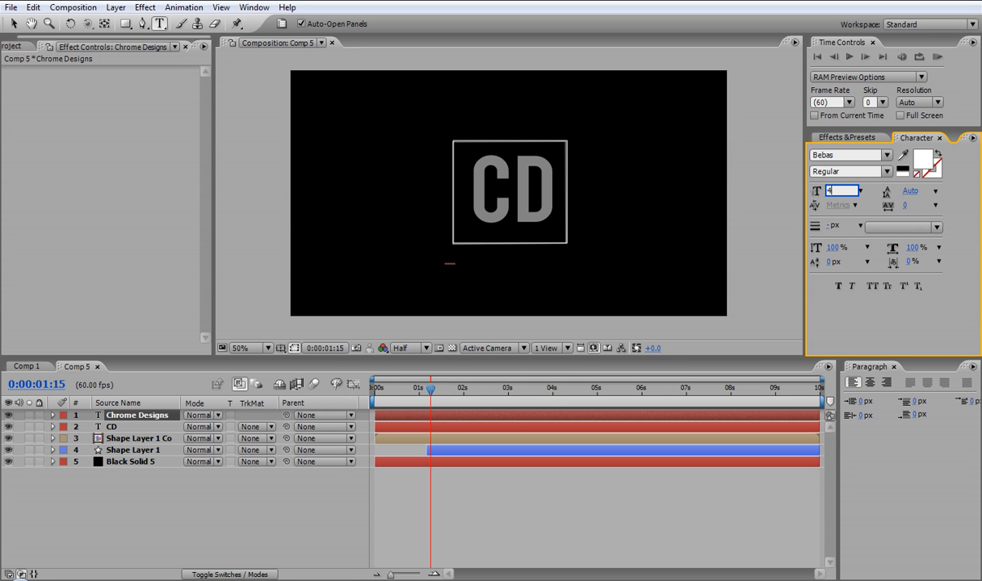
text(40 px)
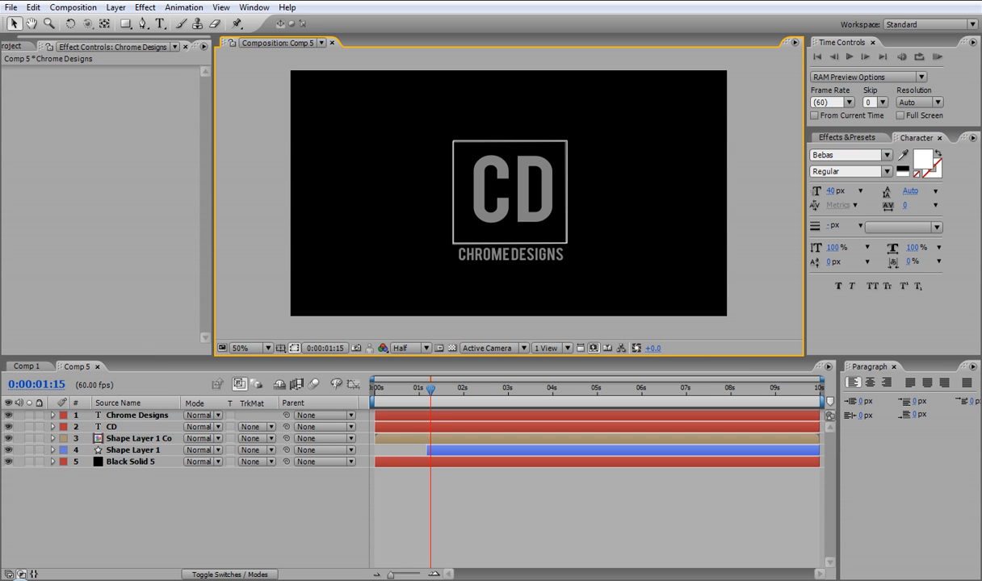
click(112, 426)
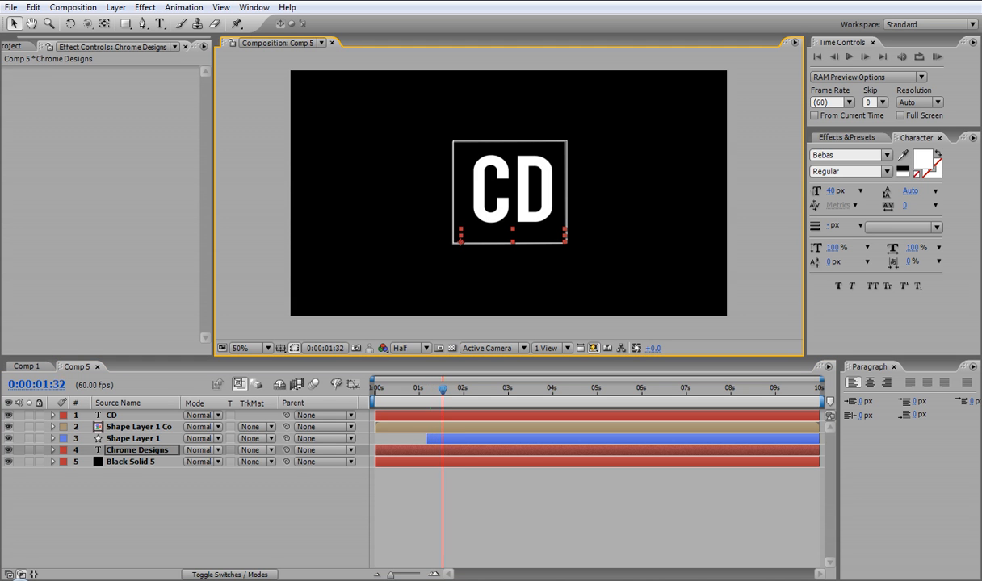
Key the CHROME DESIGNS Position so the text slides down from behind the box around two seconds
click(459, 389)
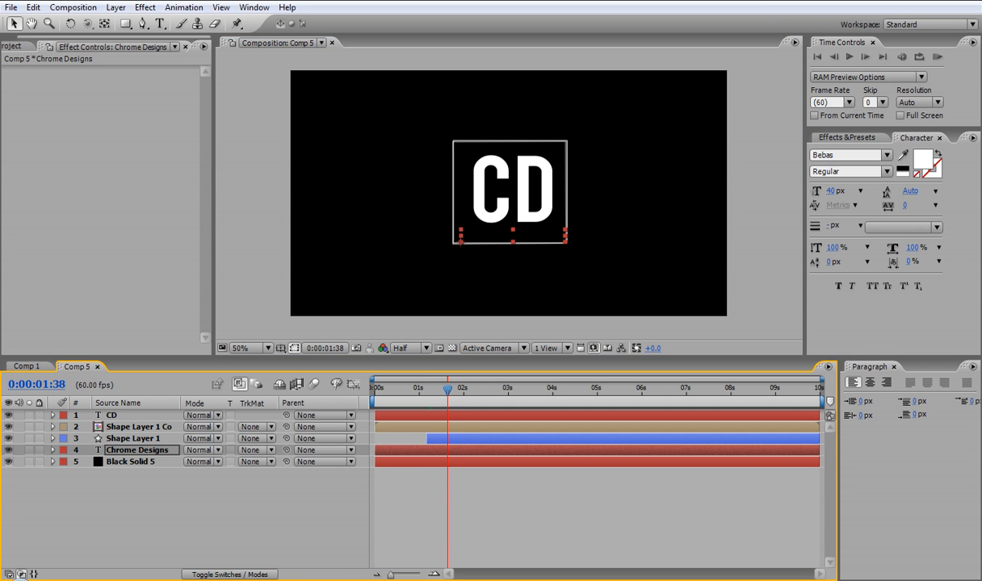
click(51, 450)
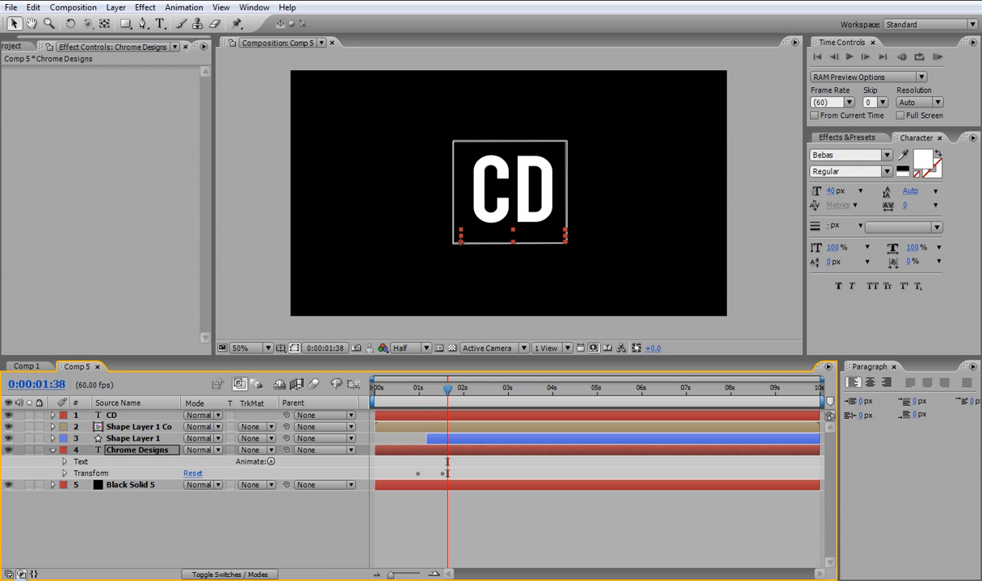
click(64, 473)
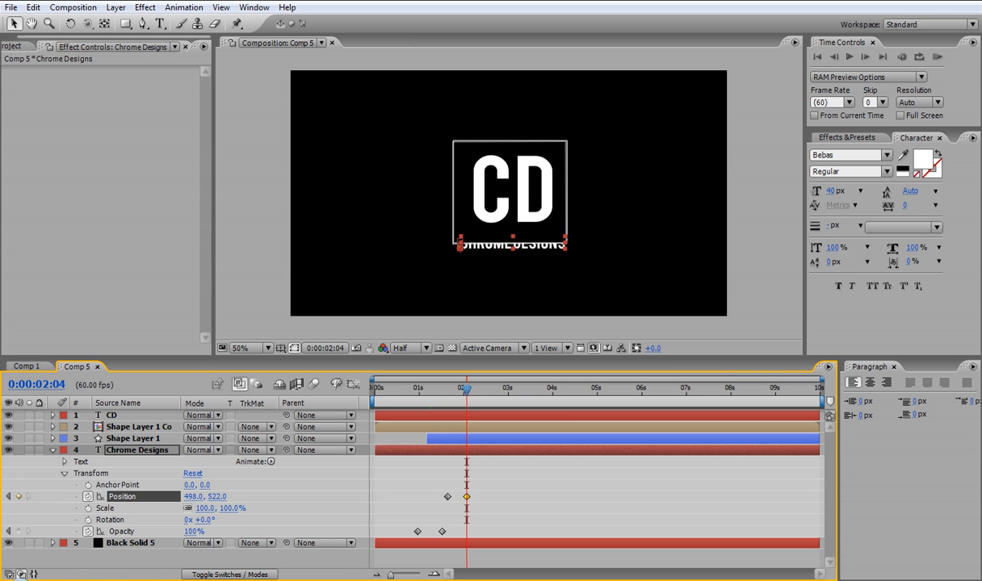
drag(206, 497, 205, 501)
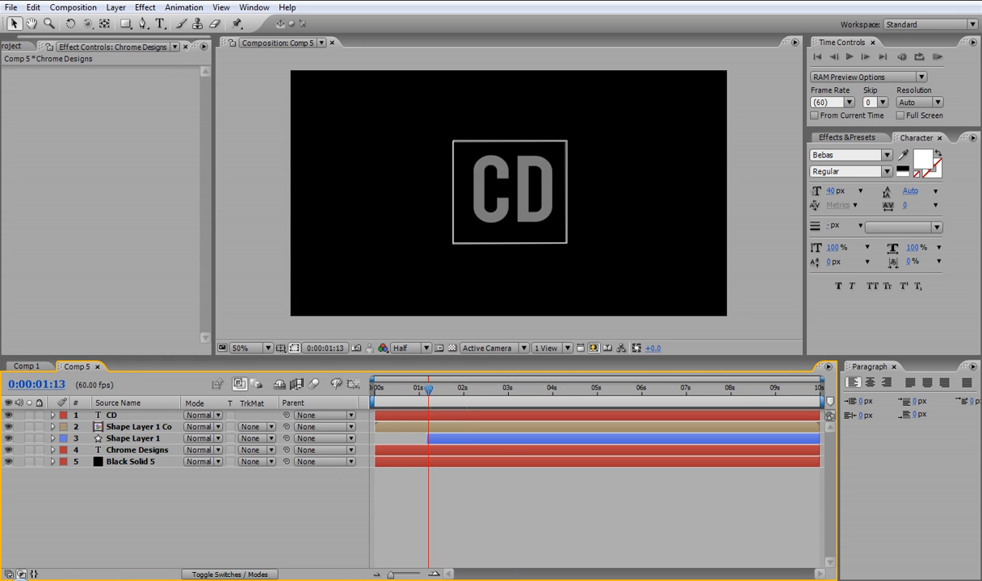
Select the CHROME DESIGNS layer and scrub the intro to preview the box drawing and text drop
drag(427, 389, 412, 389)
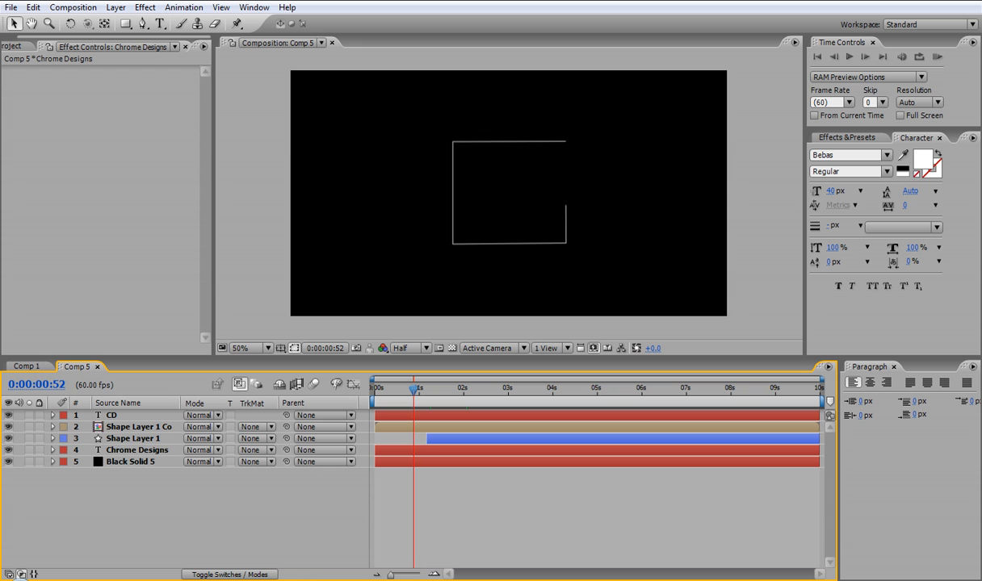
click(51, 450)
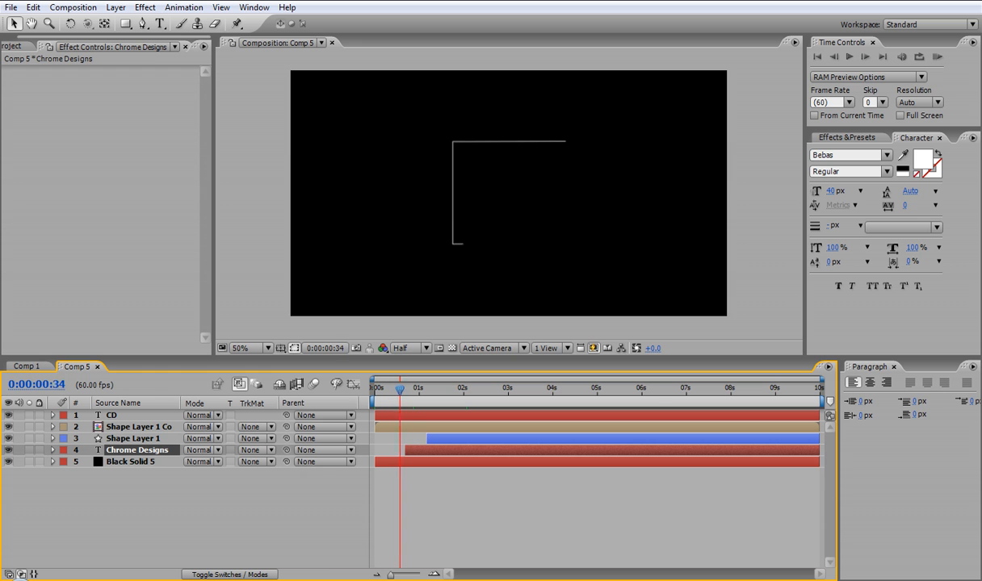
drag(399, 389, 430, 389)
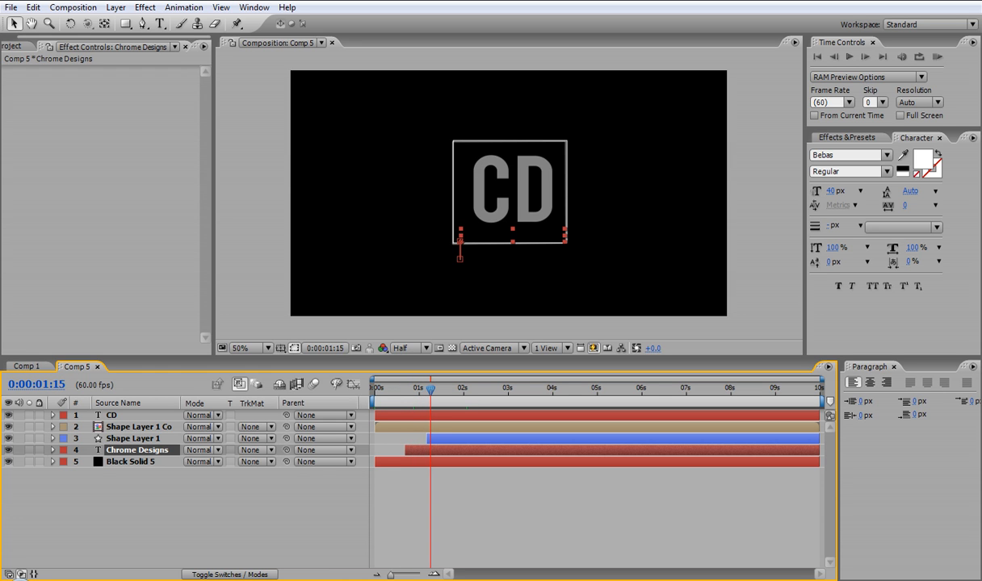